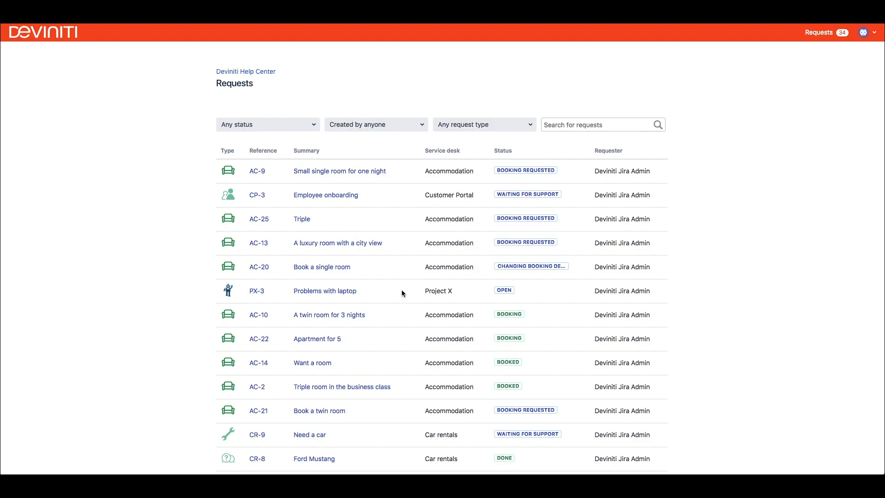
mouse_move(309, 219)
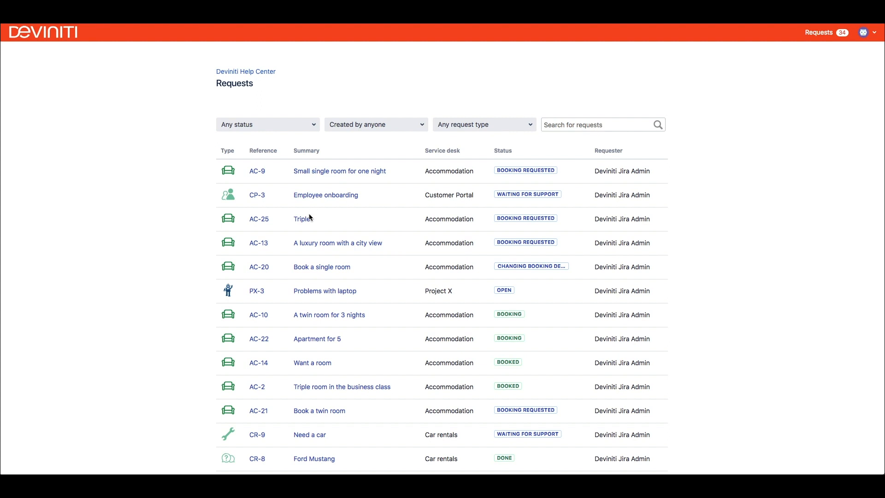
mouse_move(303, 331)
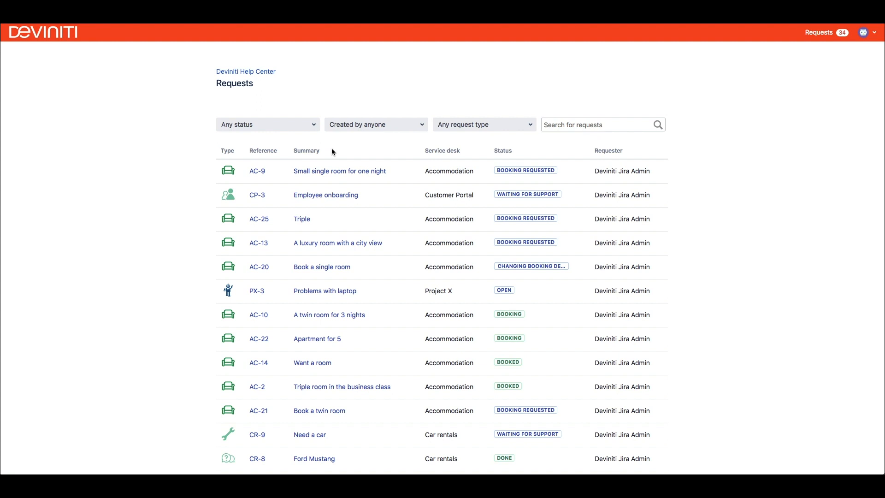
left_click(267, 124)
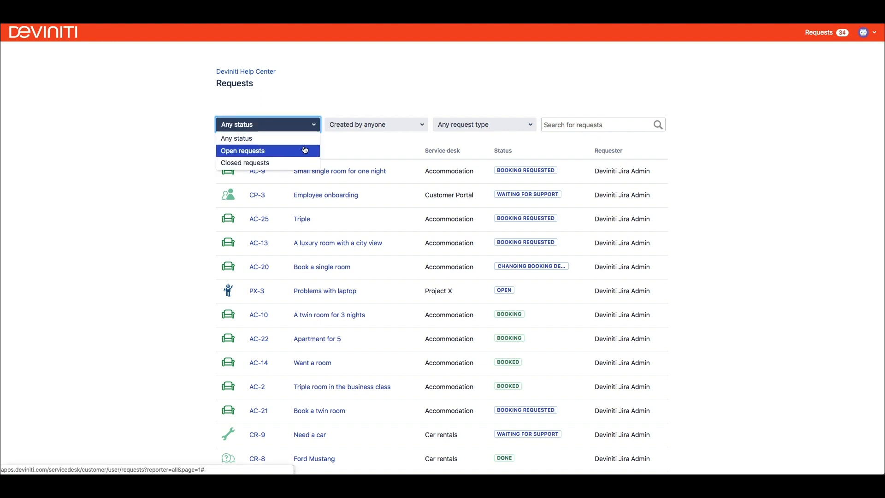
left_click(246, 162)
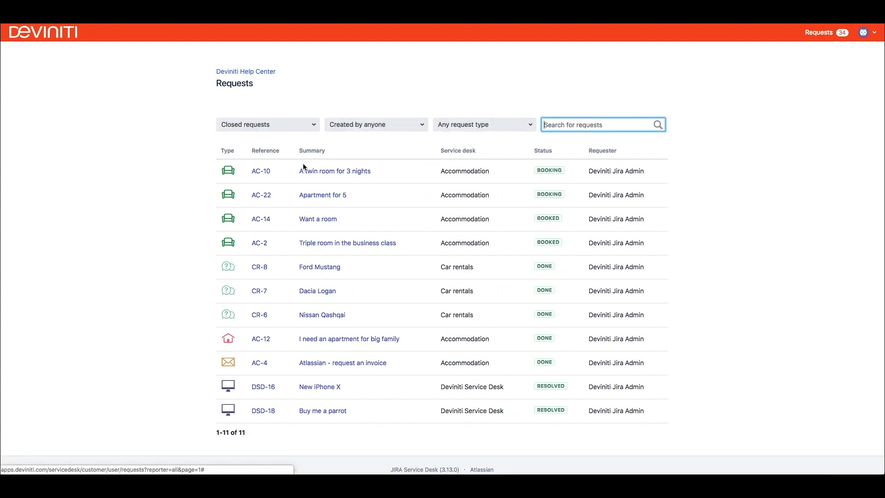
mouse_move(341, 157)
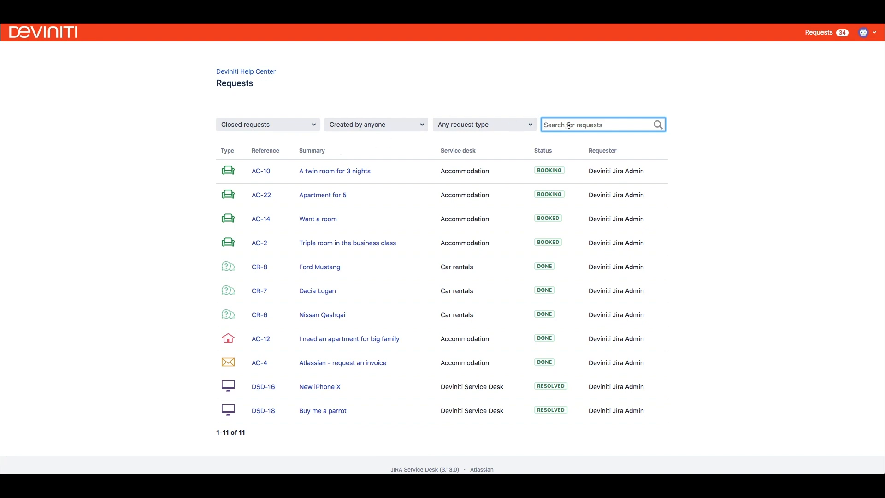
type("mark evan")
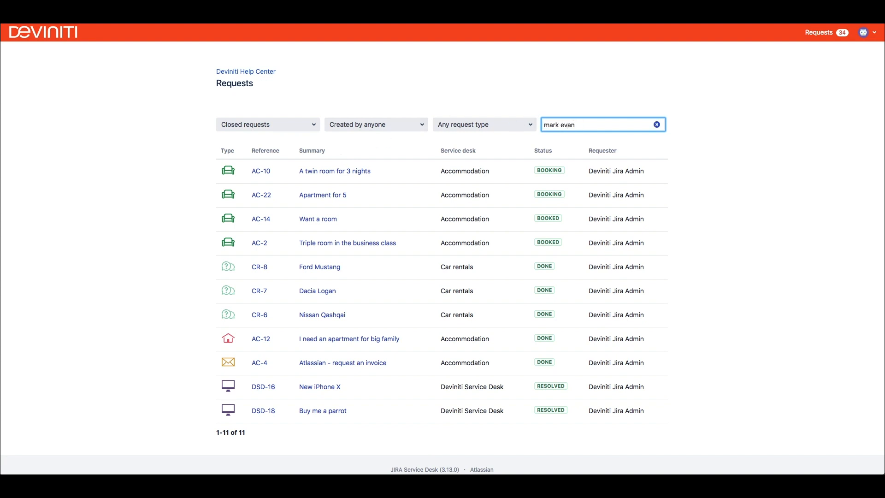
type("s")
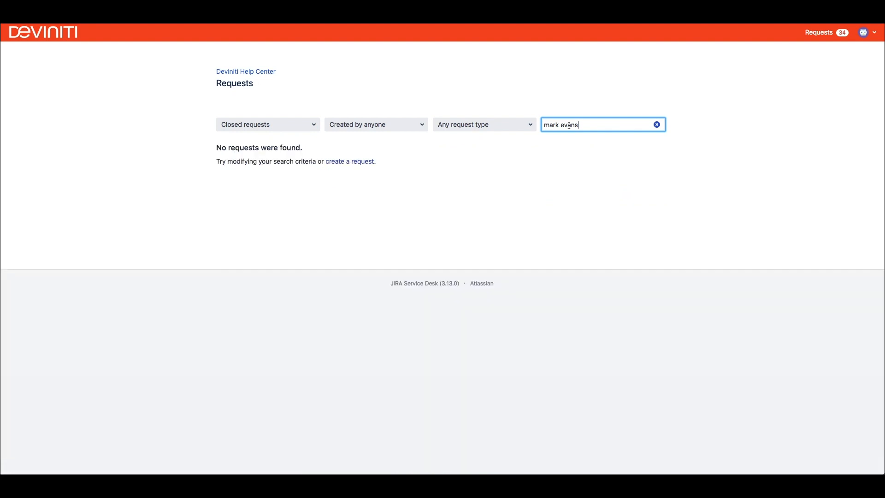
left_click(656, 125)
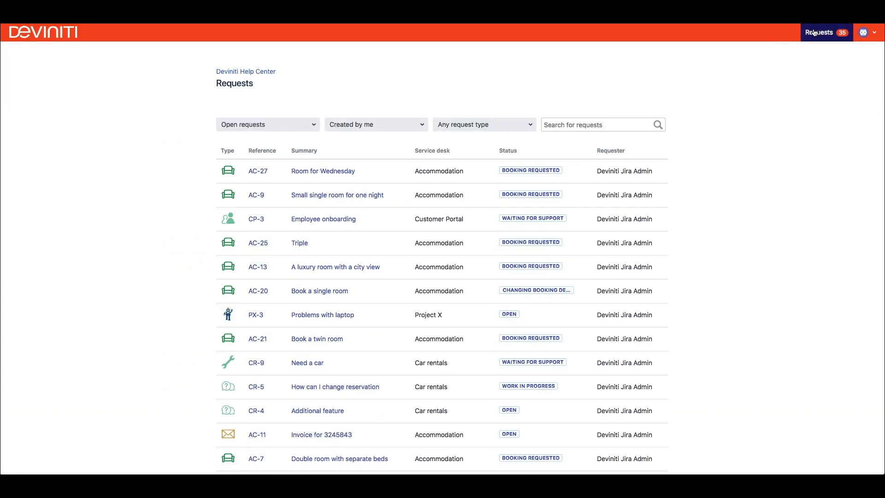
- Switch to the extended requests list and add a Budget column via Add new column
left_click(823, 32)
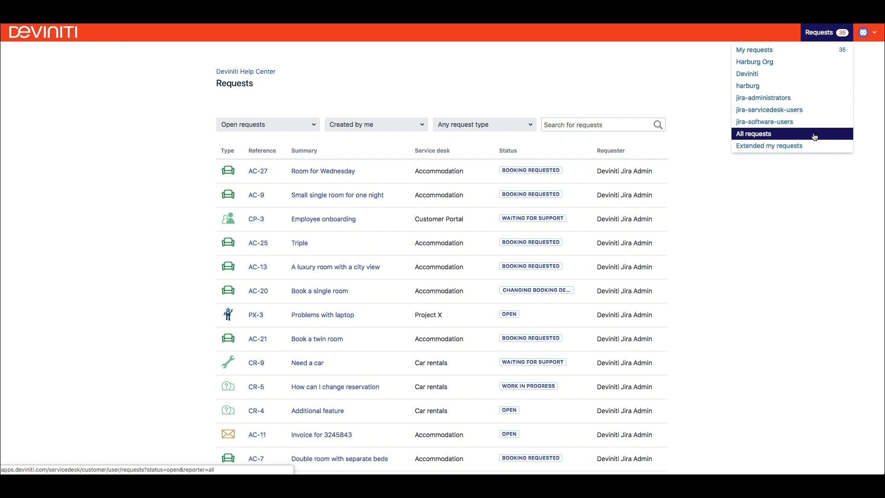
left_click(753, 134)
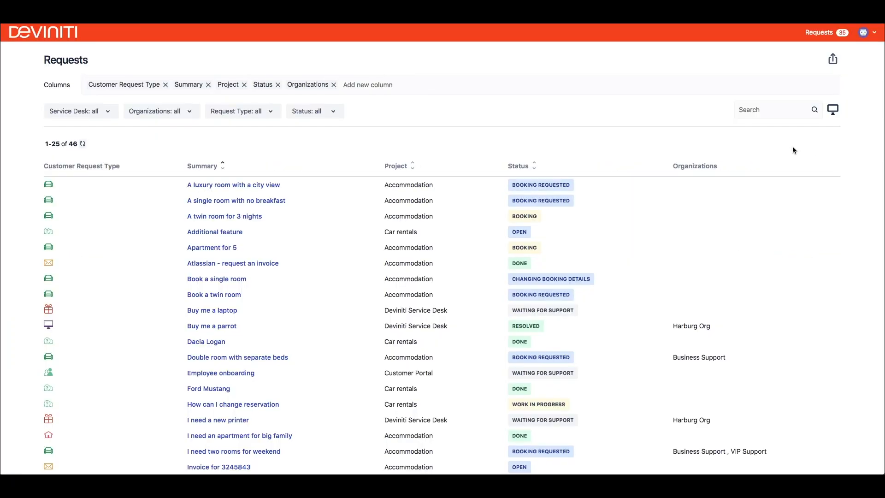
left_click(367, 85)
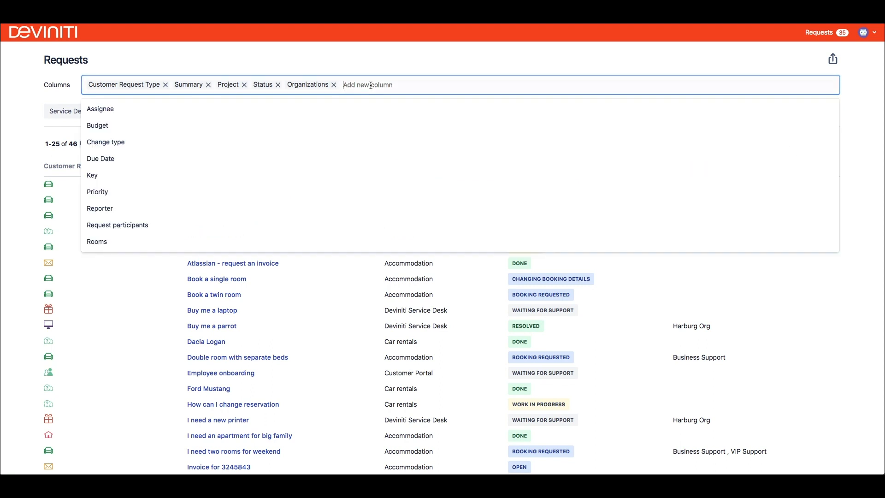
type("budg")
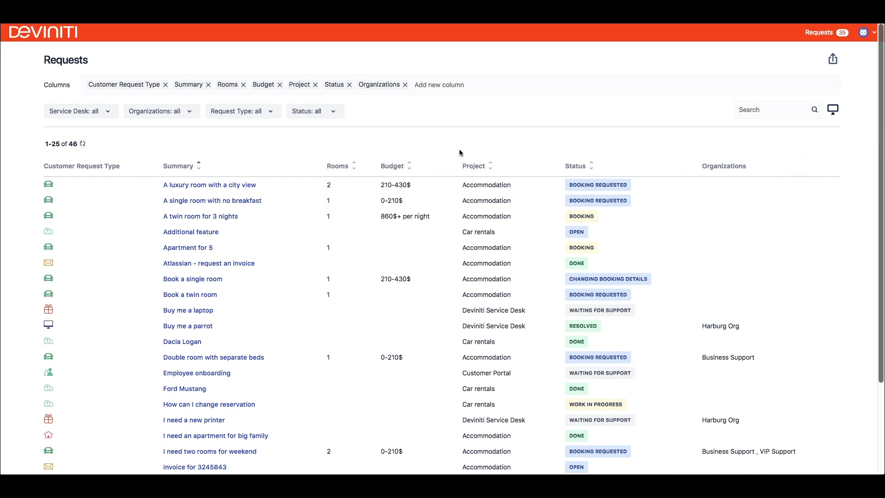
mouse_move(232, 99)
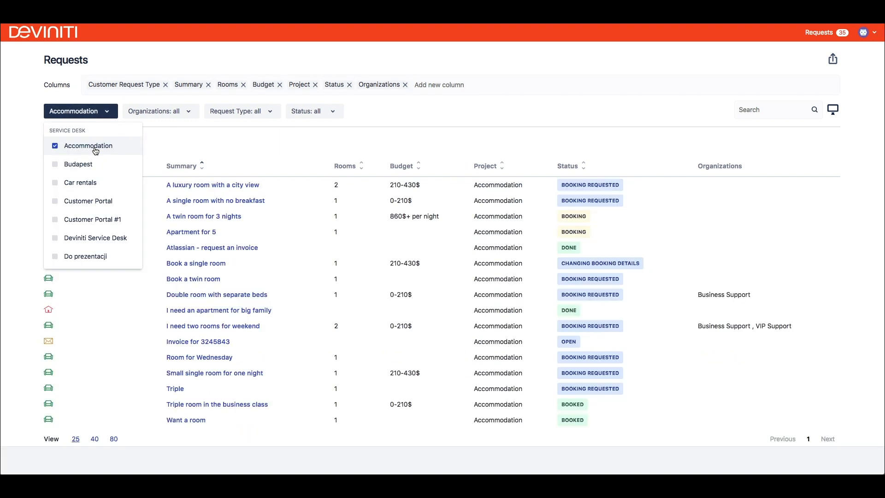
- Filter the list to Accommodation requests with Booking requested status
left_click(263, 126)
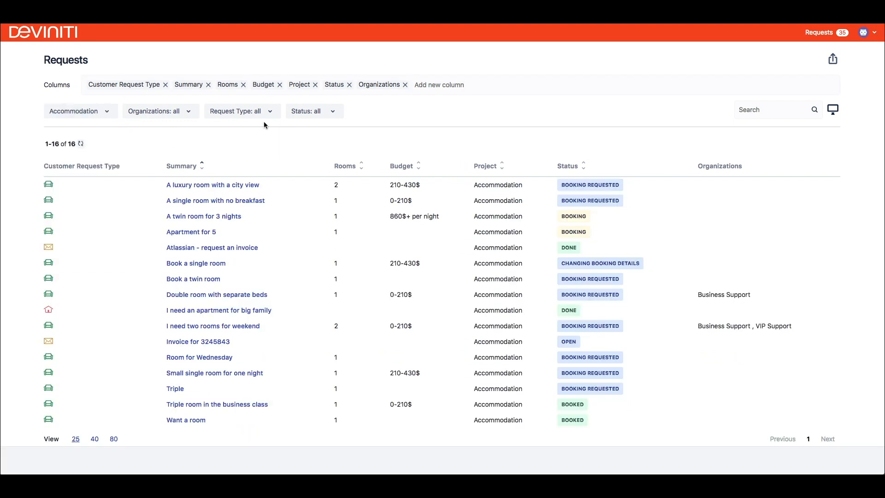
left_click(313, 110)
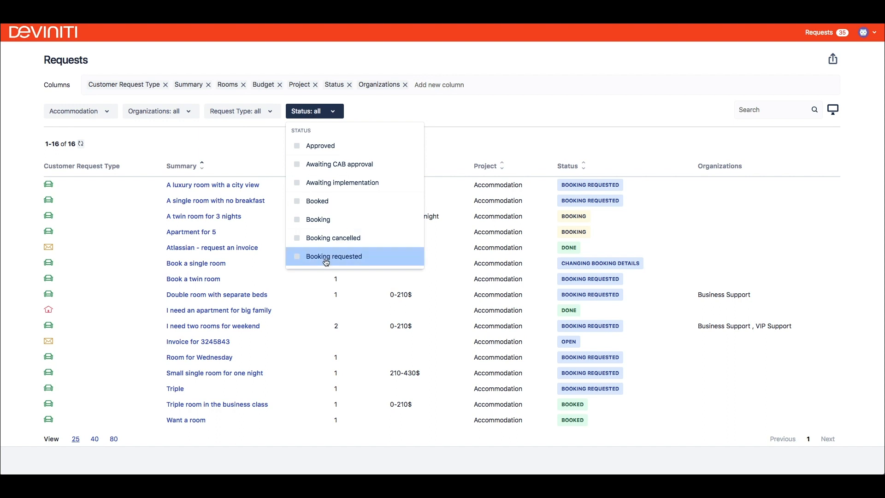
left_click(334, 256)
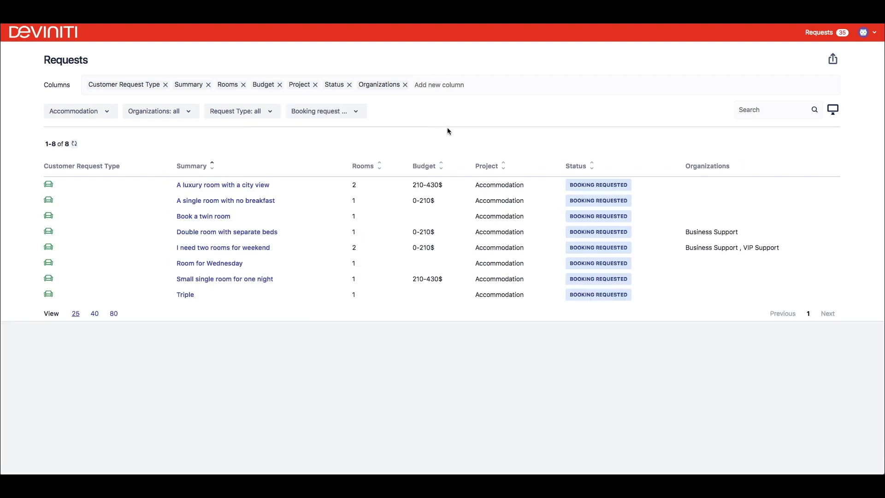
- Toggle Summary sorting descending and back, then clear the Accommodation and Booking requested filters
left_click(212, 165)
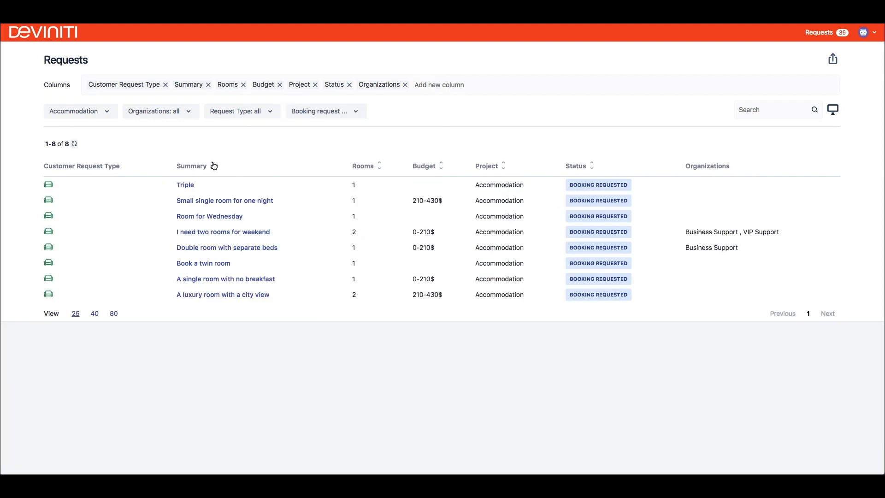
left_click(191, 165)
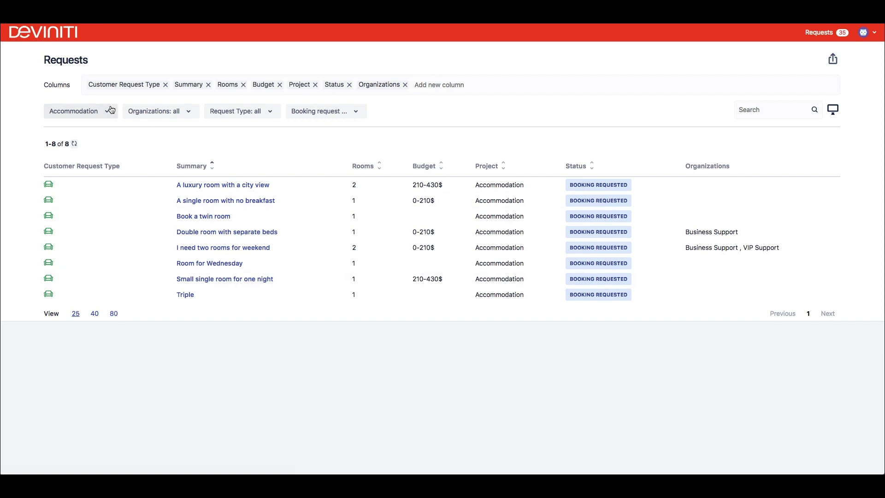
left_click(324, 111)
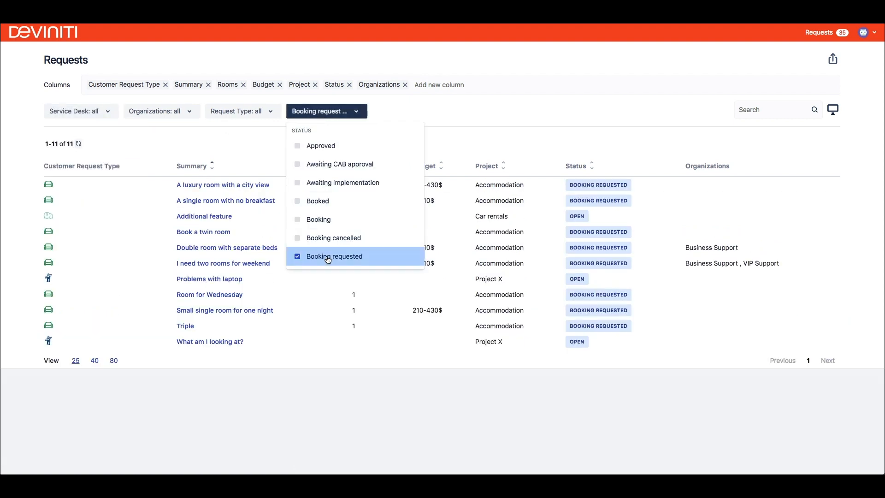
left_click(297, 256)
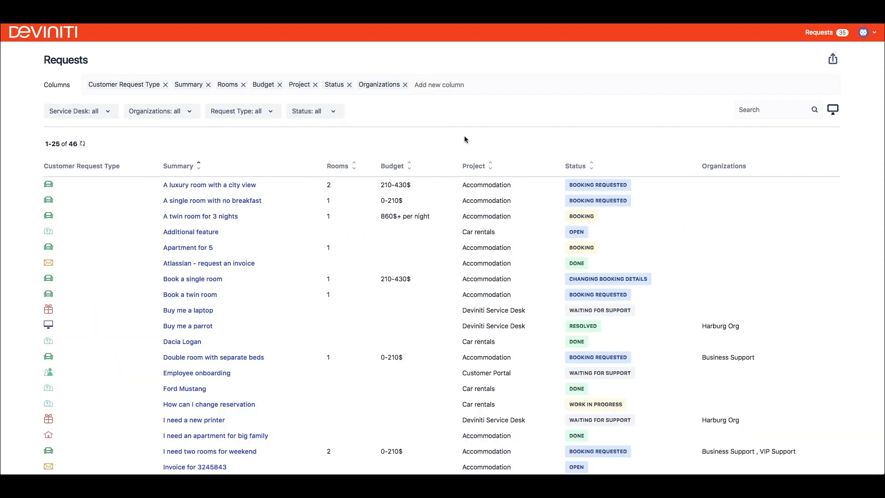
- Search the requests for 'room -twin', leaving eight Accommodation results
type("room")
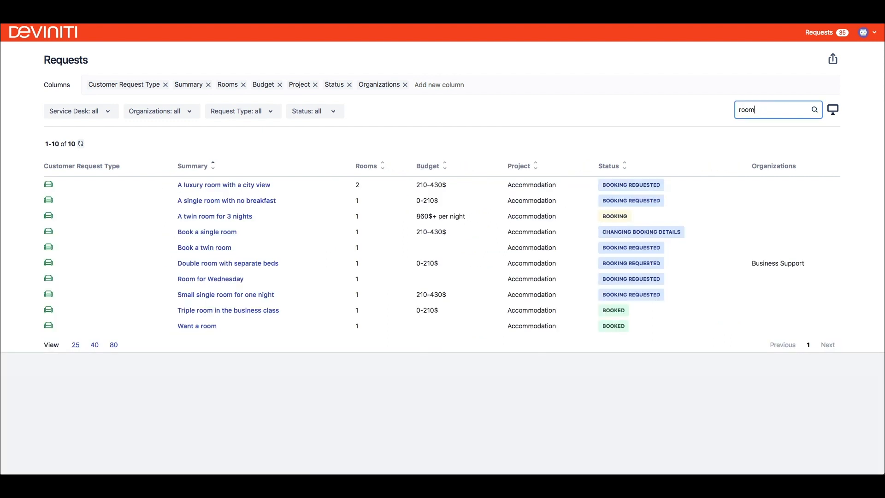
type("-twin")
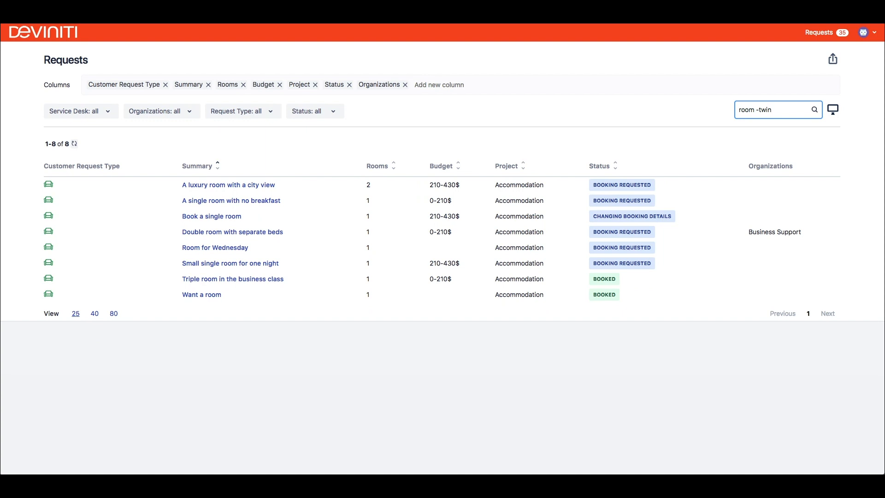
mouse_move(645, 135)
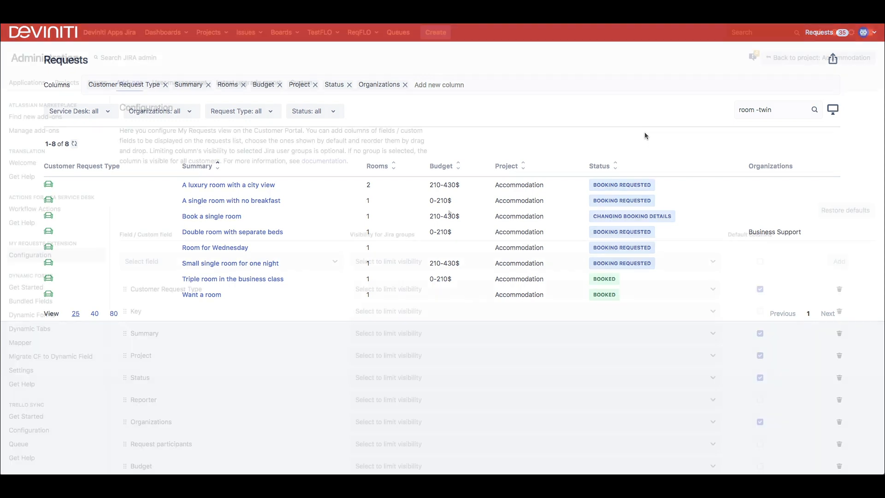
- Pick the Facilities field and add it as a default column of the request list
type("fac")
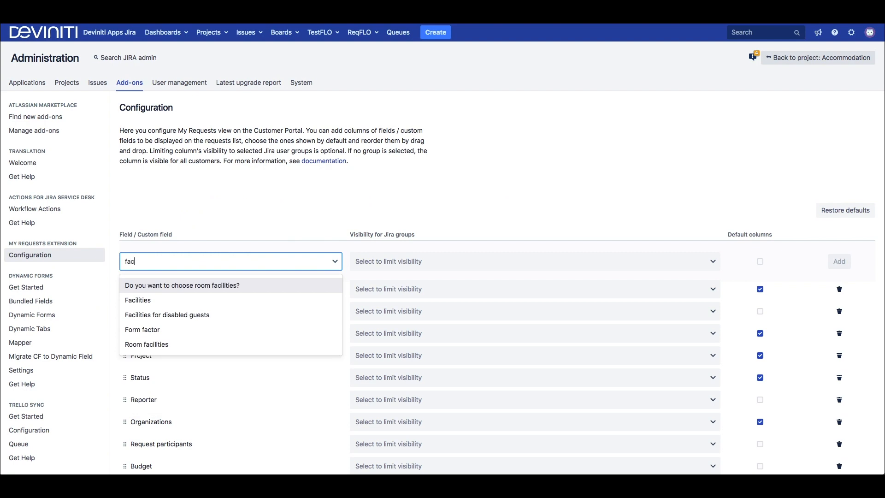
left_click(137, 299)
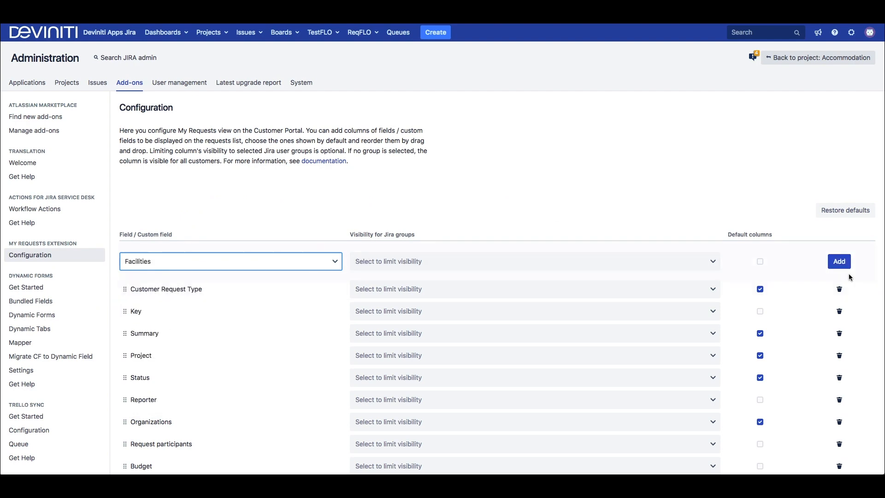
left_click(838, 261)
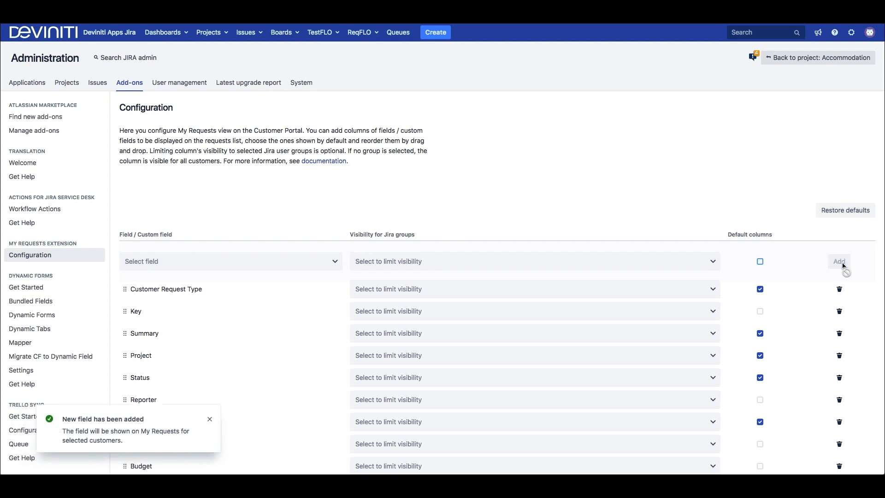
scroll("down", 3)
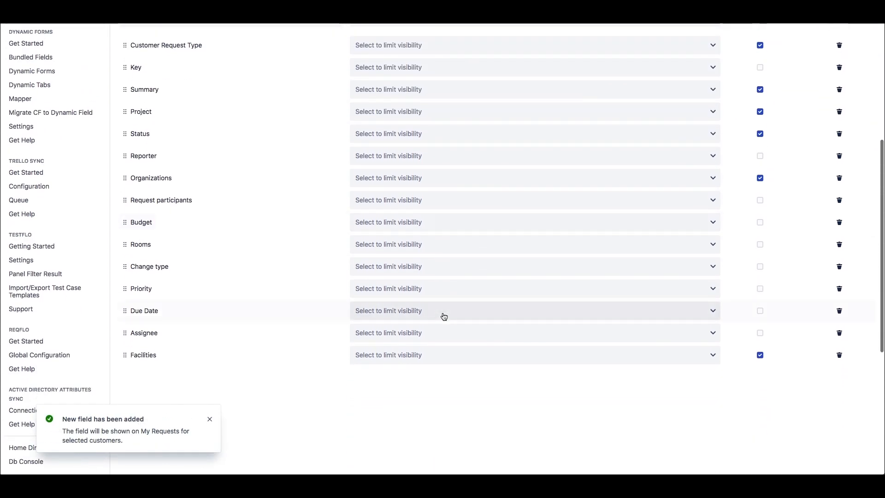
scroll("up", 3)
type("busi")
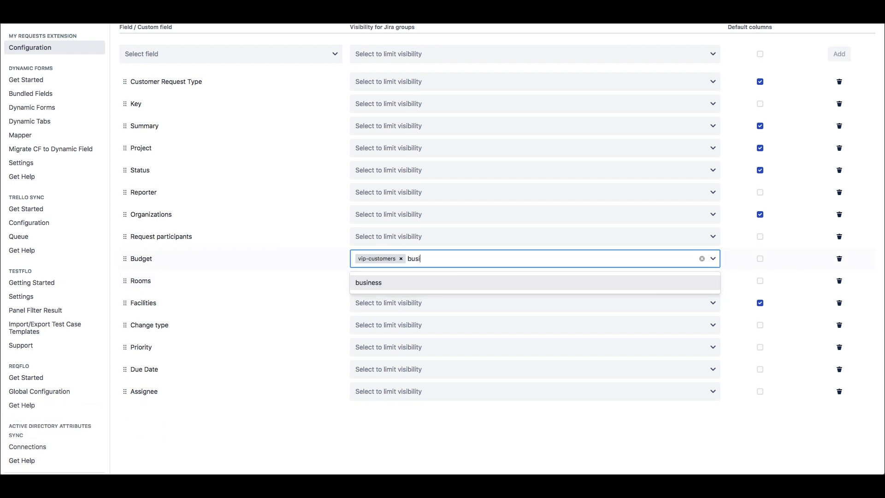
- Add the business group to the Budget column's visibility alongside vip-customers
left_click(368, 282)
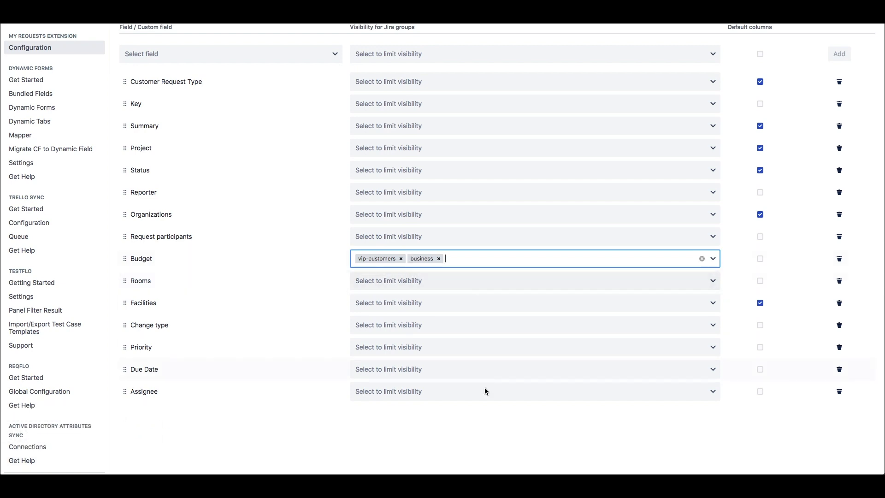